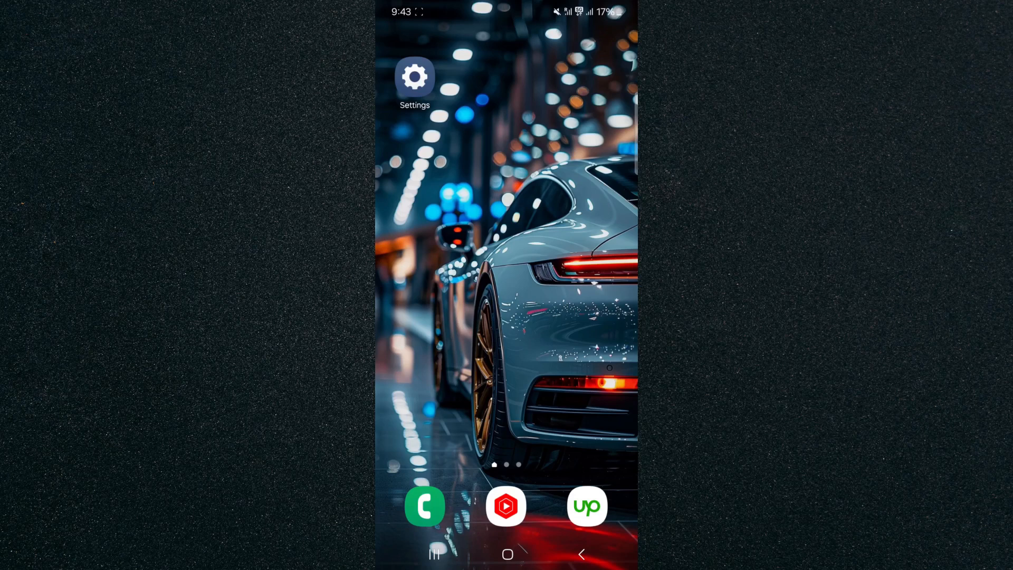
Go from the home screen into Settings' Display page and reach its bottom options.
left_click(415, 76)
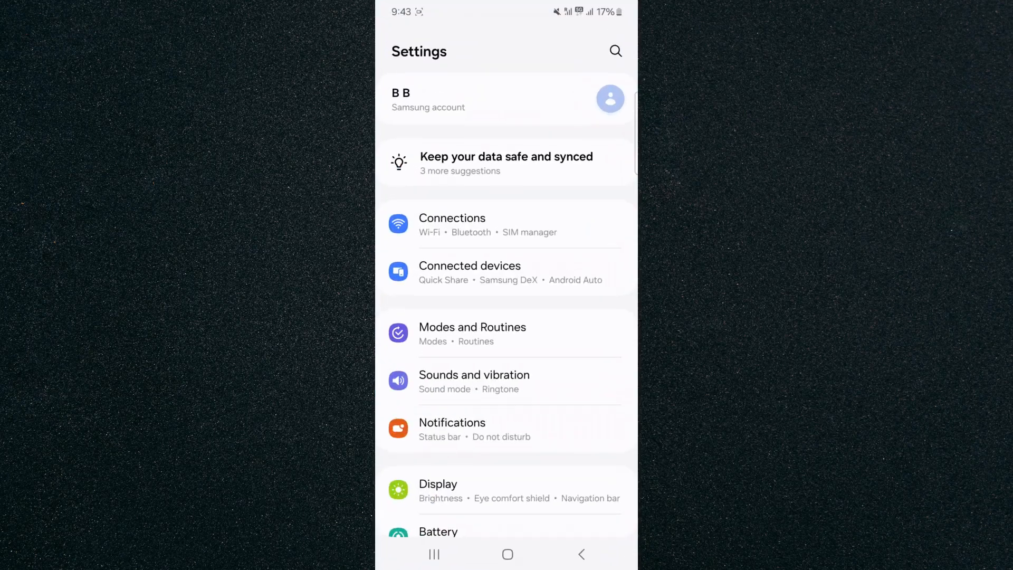
scroll("down", 3)
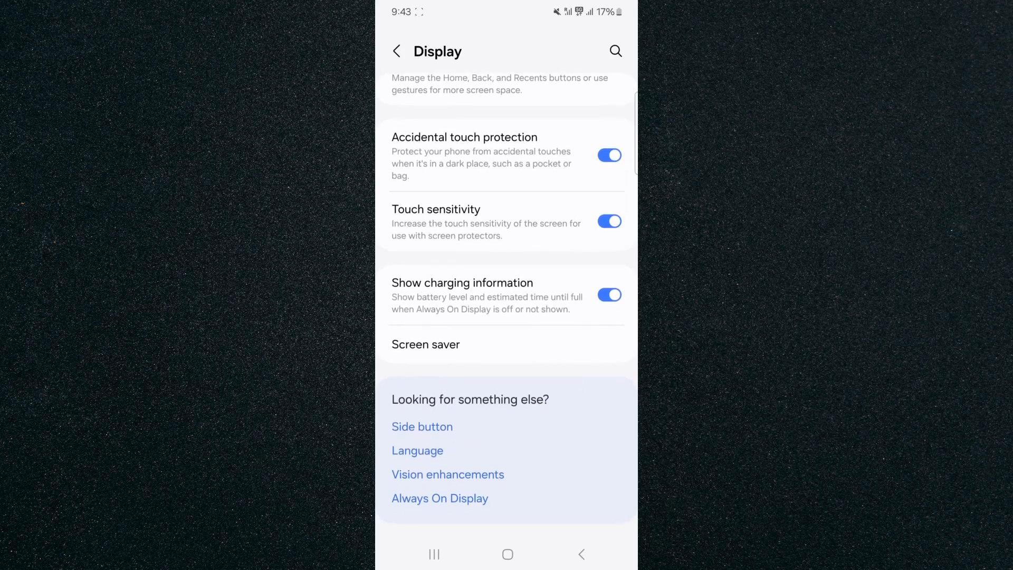
Enter Vision enhancements and reach the Colour filter page, filter still off.
left_click(447, 474)
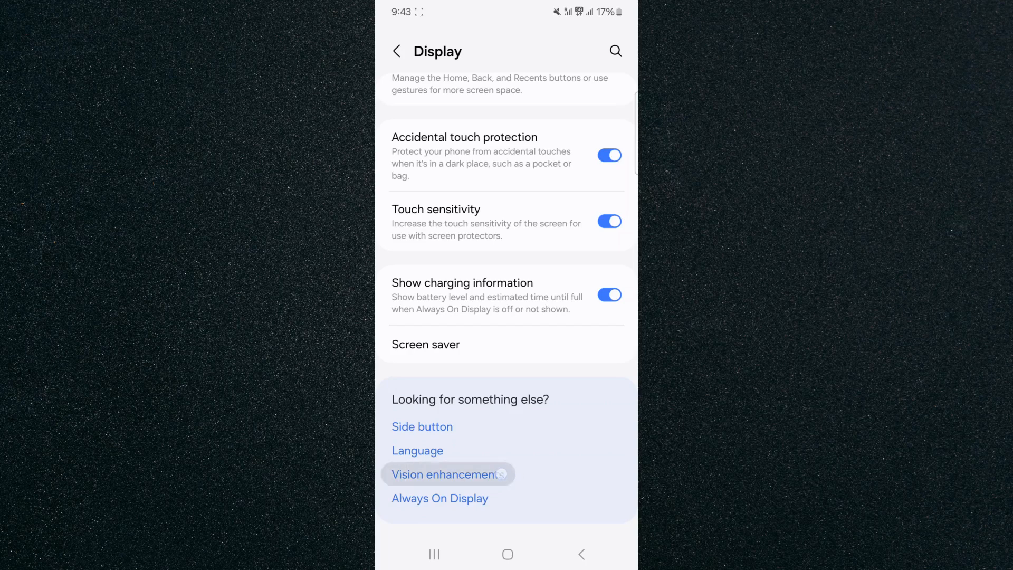
left_click(446, 473)
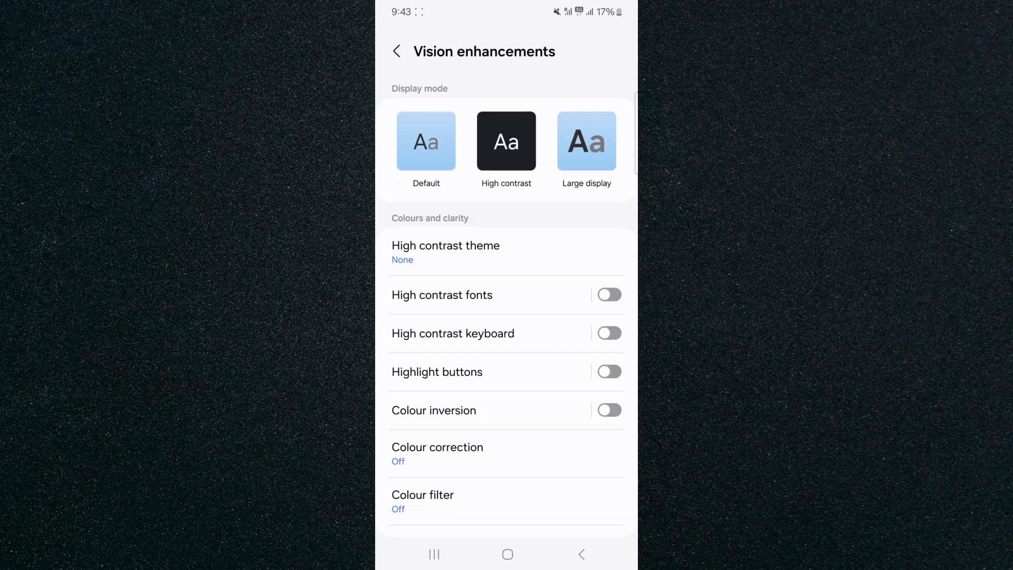
scroll("down", 3)
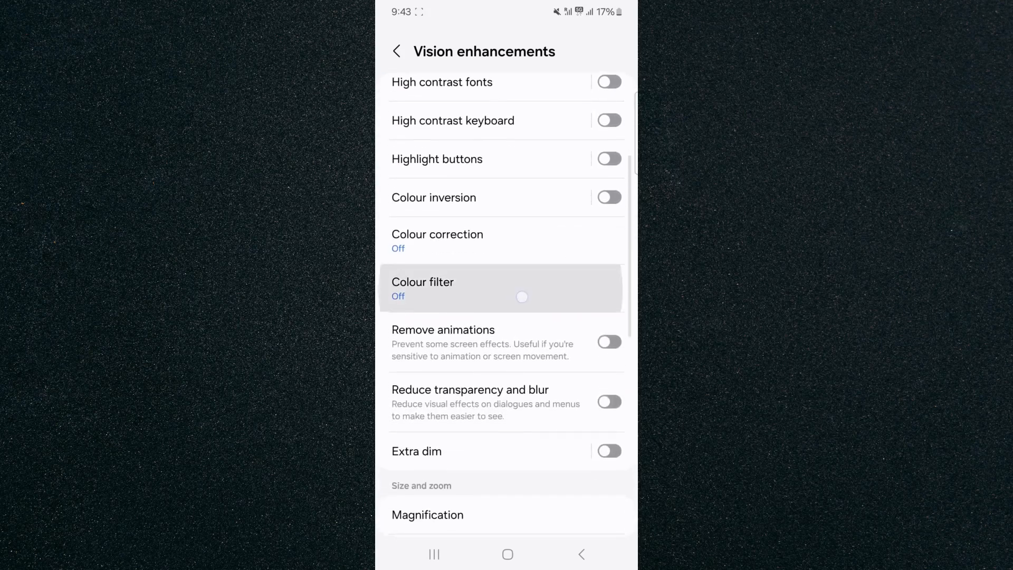
left_click(422, 289)
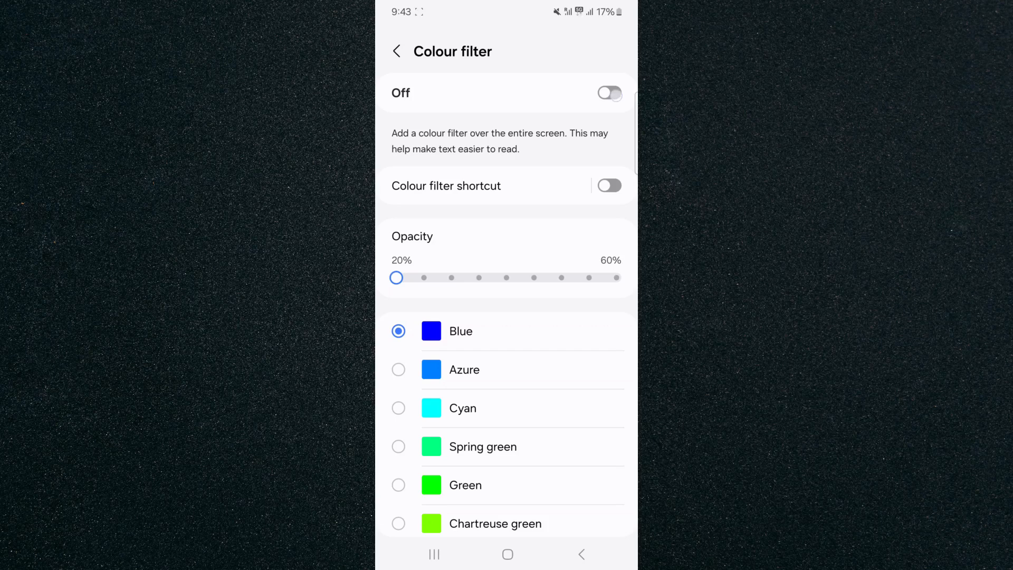
Switch the colour filter On and browse the opacity and colour choices, leaving opacity at 20%.
left_click(608, 93)
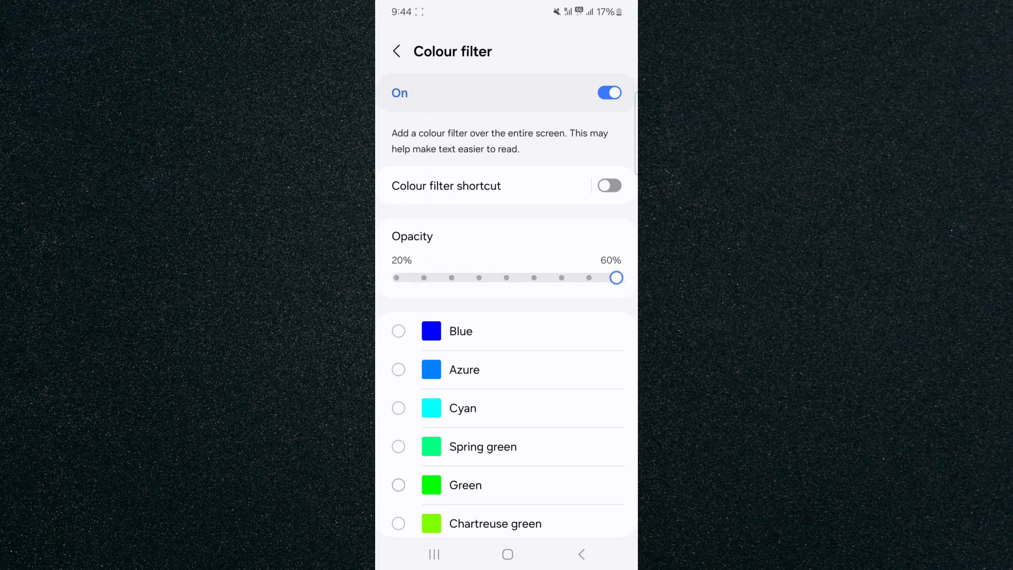
scroll("up", 3)
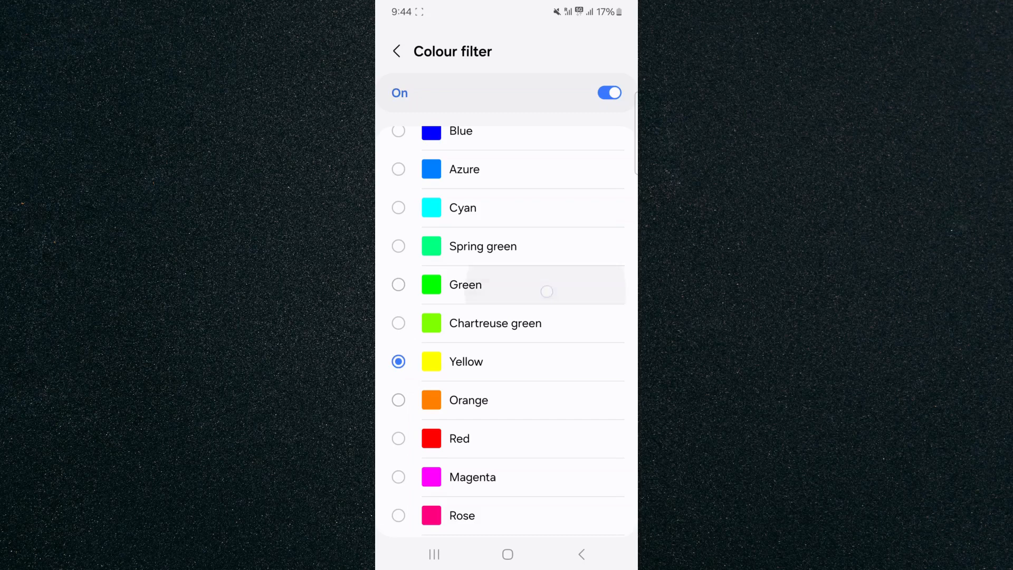
scroll("down", 3)
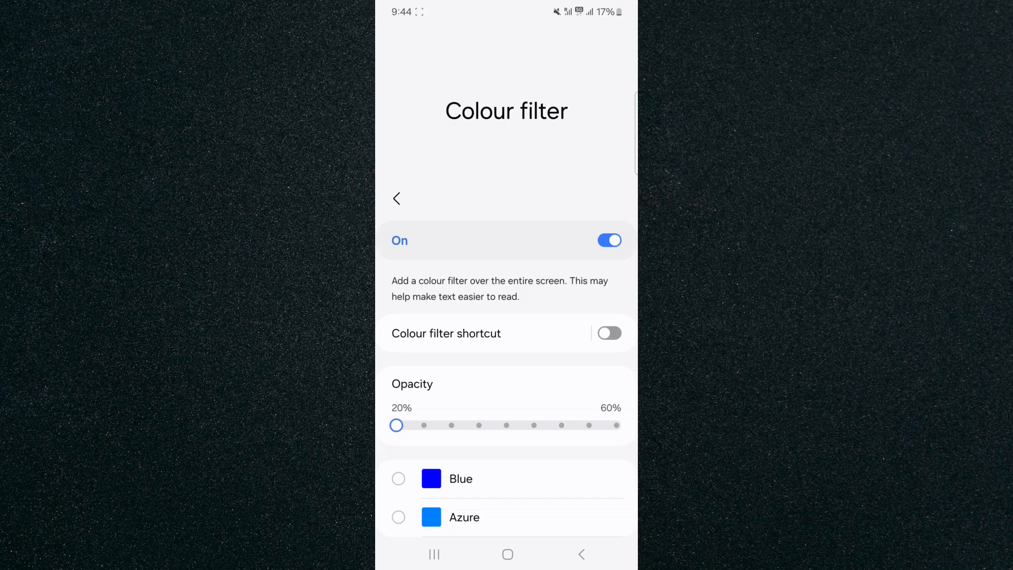
Search Settings for 'colour fil' and follow the Colour filter result back to Vision enhancements.
left_click(397, 198)
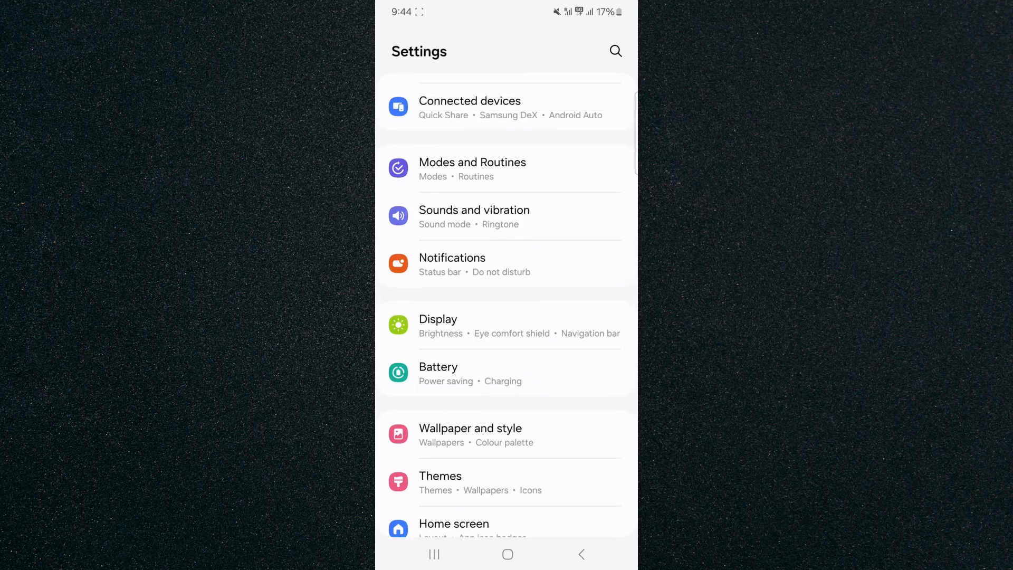
mouse_move(614, 50)
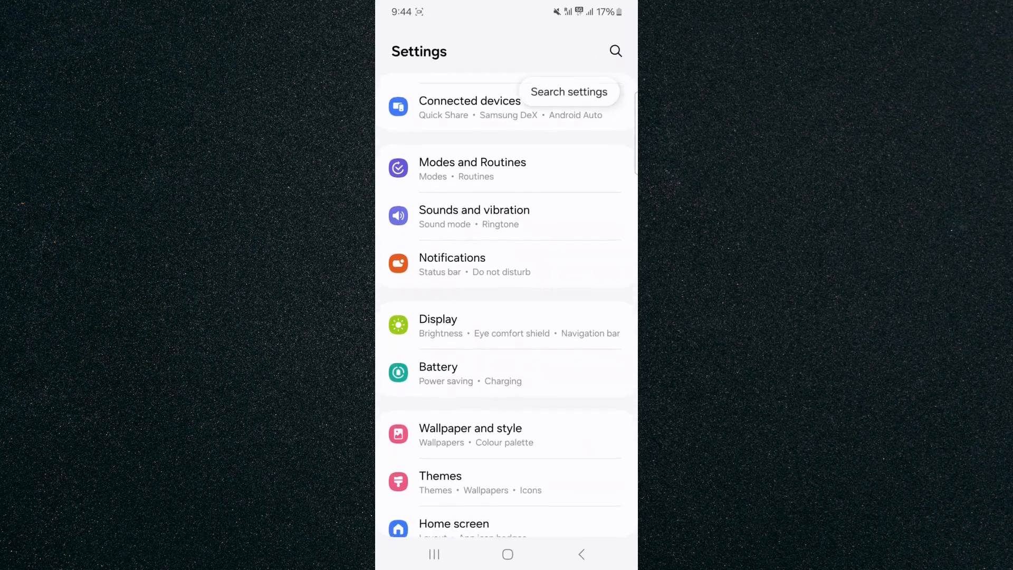
left_click(614, 50)
type("colour")
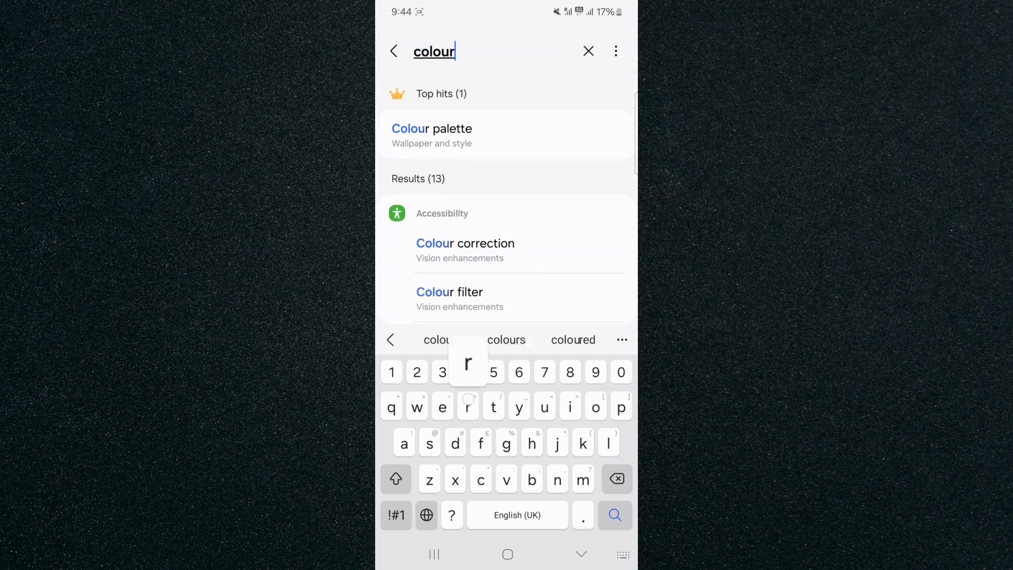
type("fil")
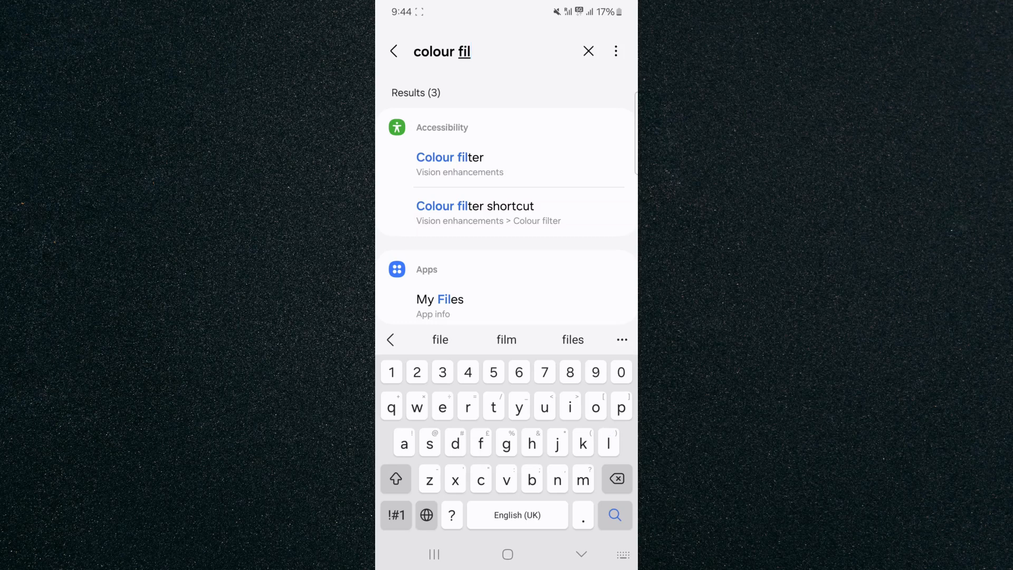
left_click(450, 157)
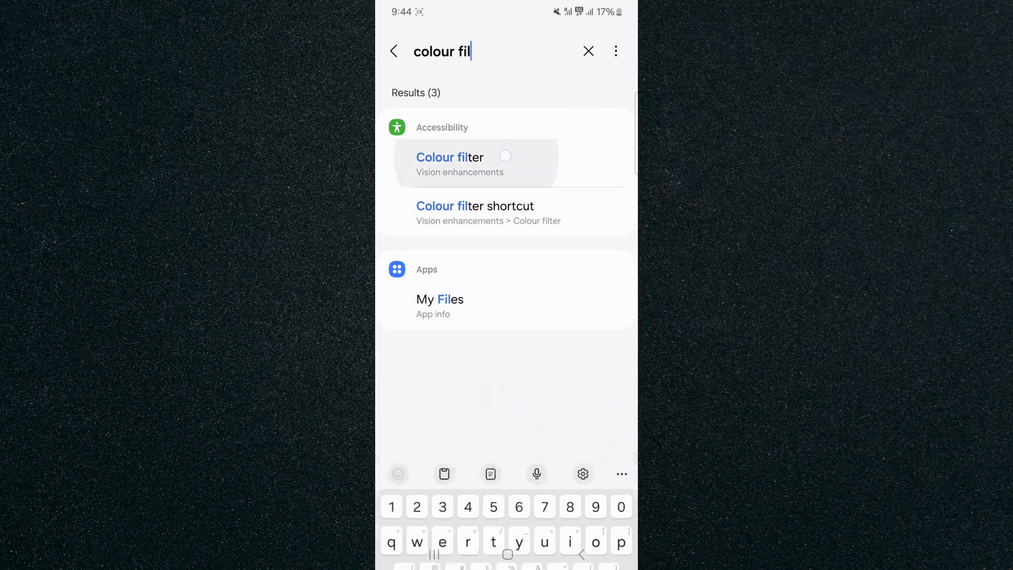
left_click(450, 158)
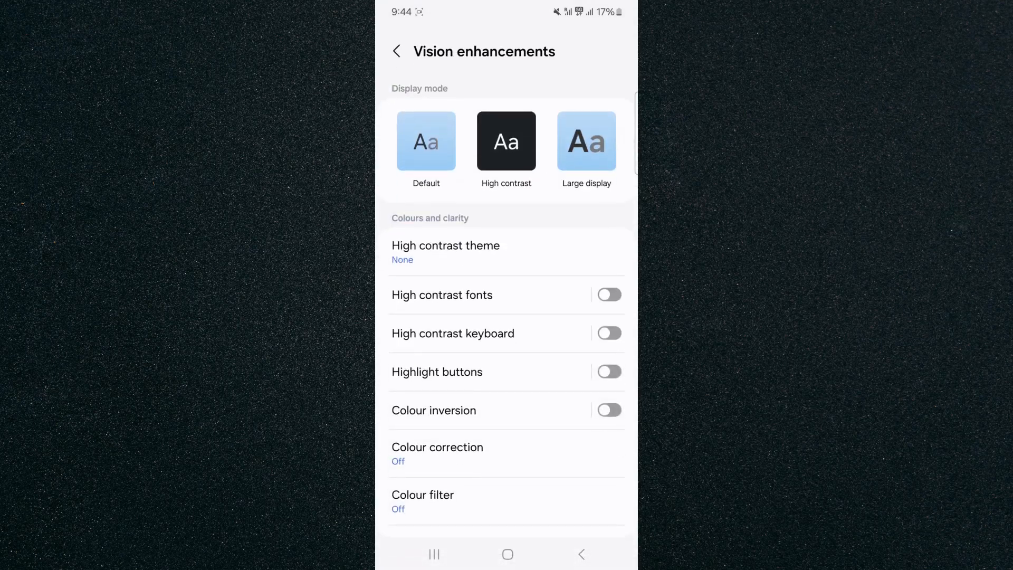
Reopen the Colour filter page showing filter off, Green selected and 20% opacity.
left_click(422, 501)
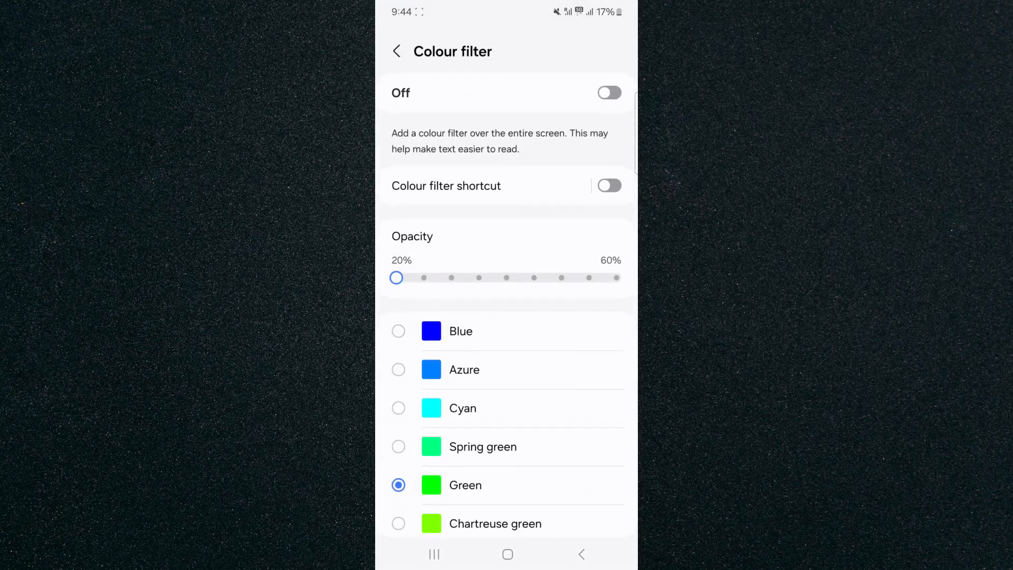
scroll("up", 3)
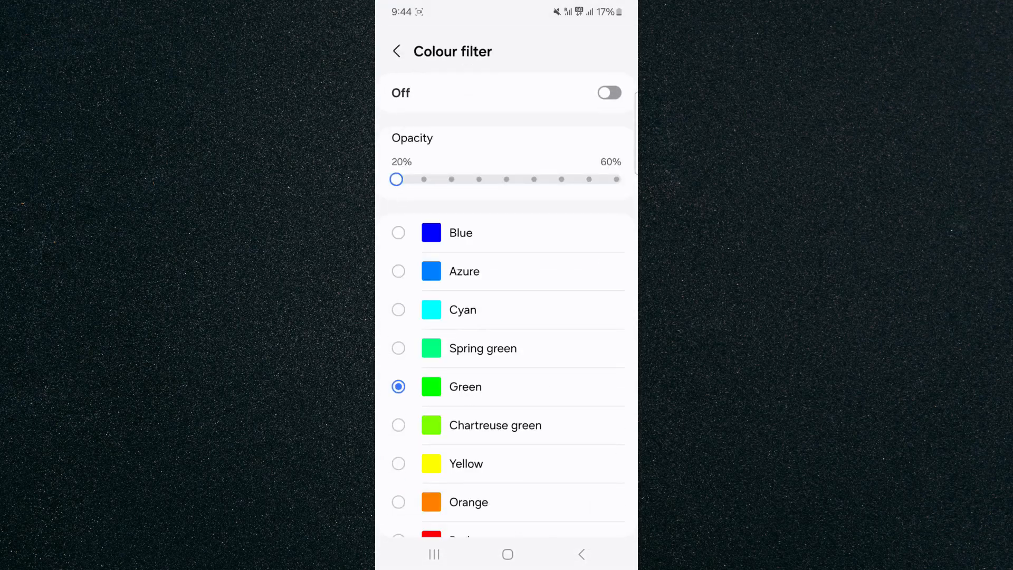